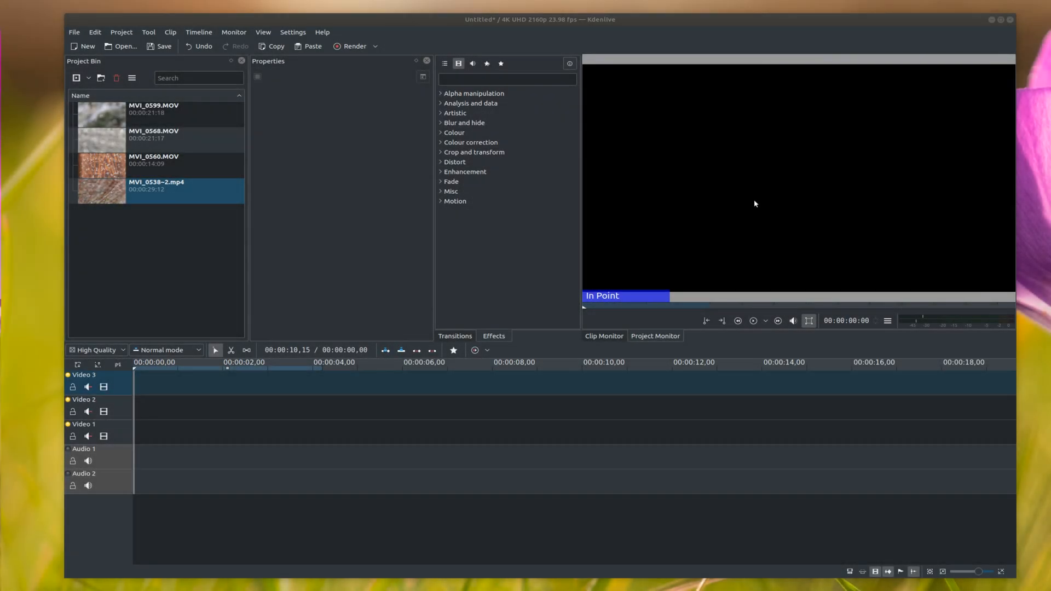
{"action": "mouse_move", "coordinate": [781, 232]}
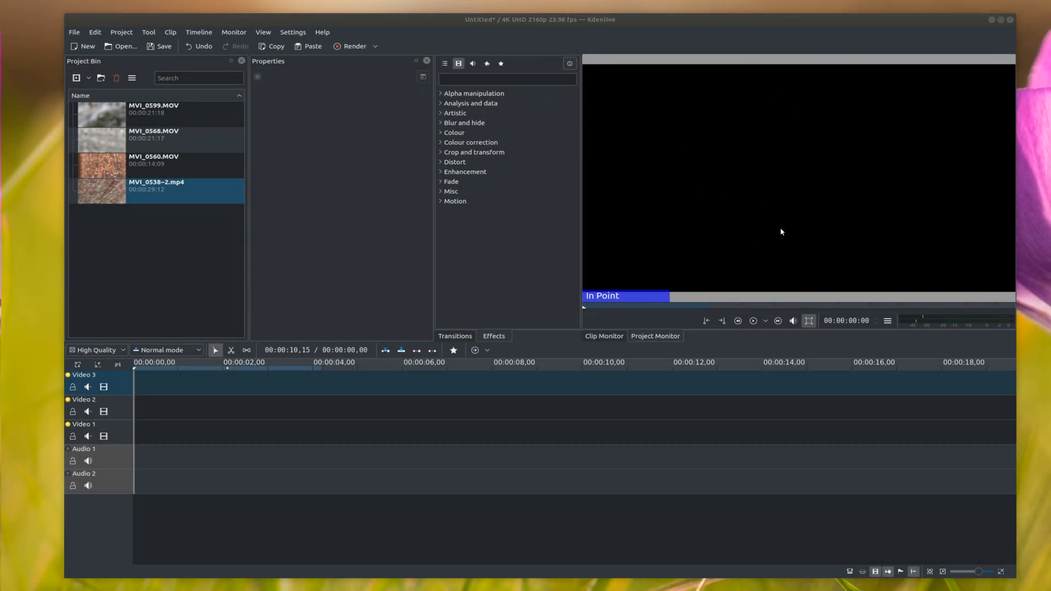
{"action": "mouse_move", "coordinate": [677, 96]}
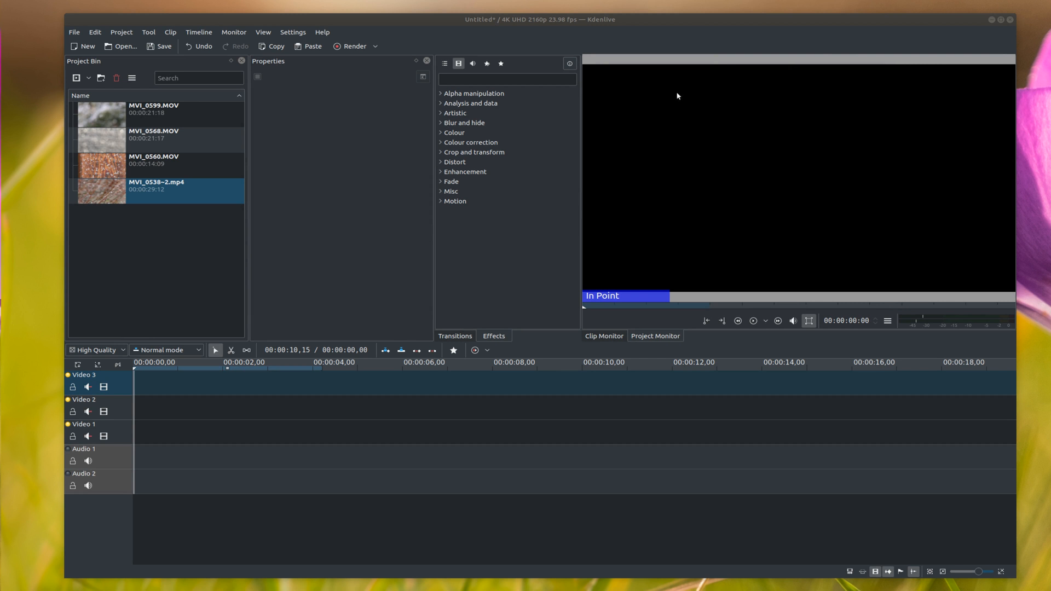
{"action": "mouse_move", "coordinate": [604, 177]}
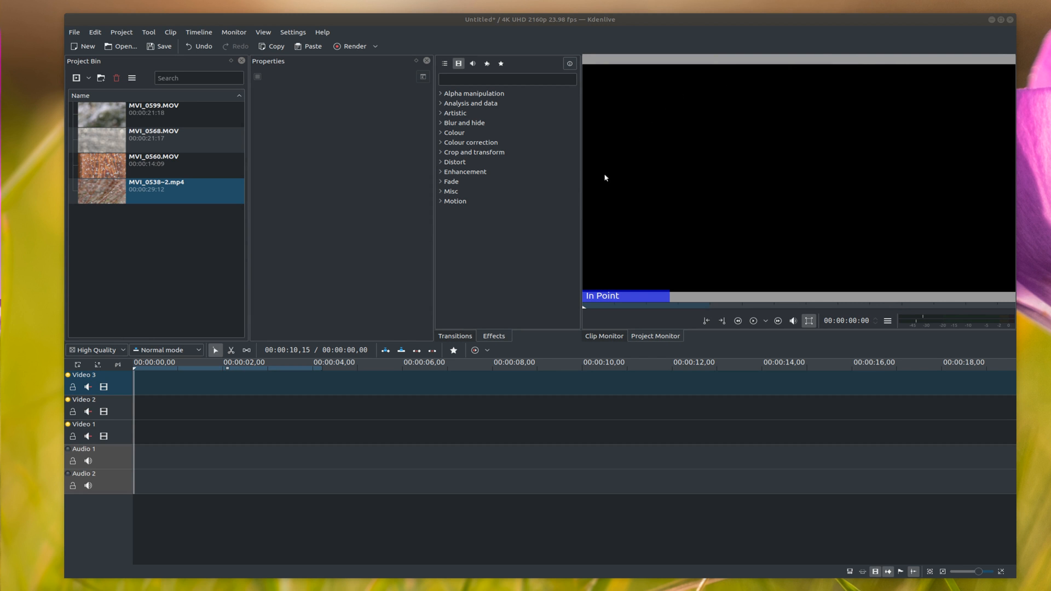
{"action": "mouse_move", "coordinate": [878, 103]}
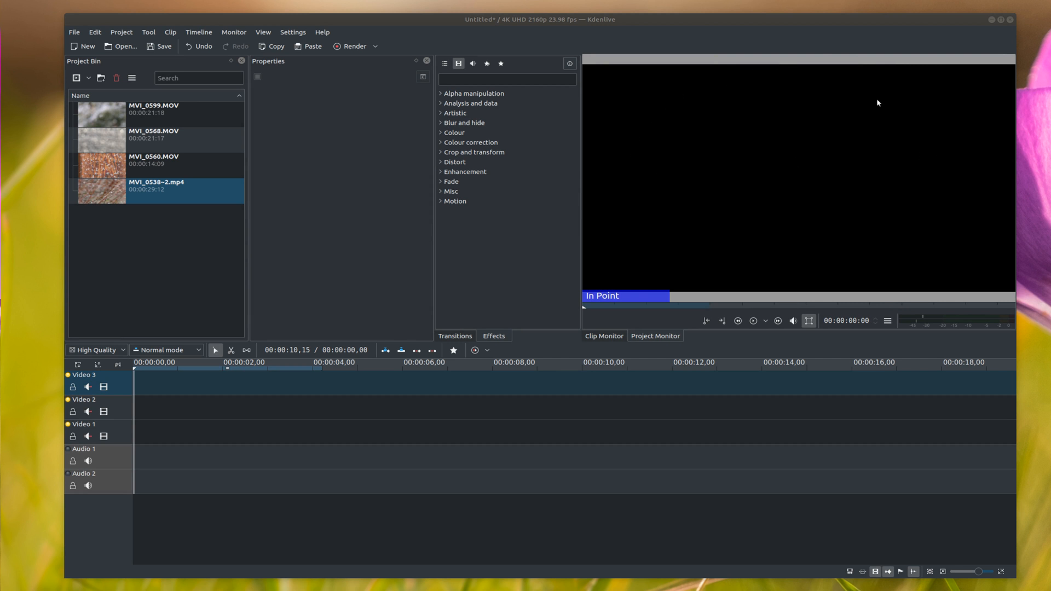
{"action": "mouse_move", "coordinate": [864, 194]}
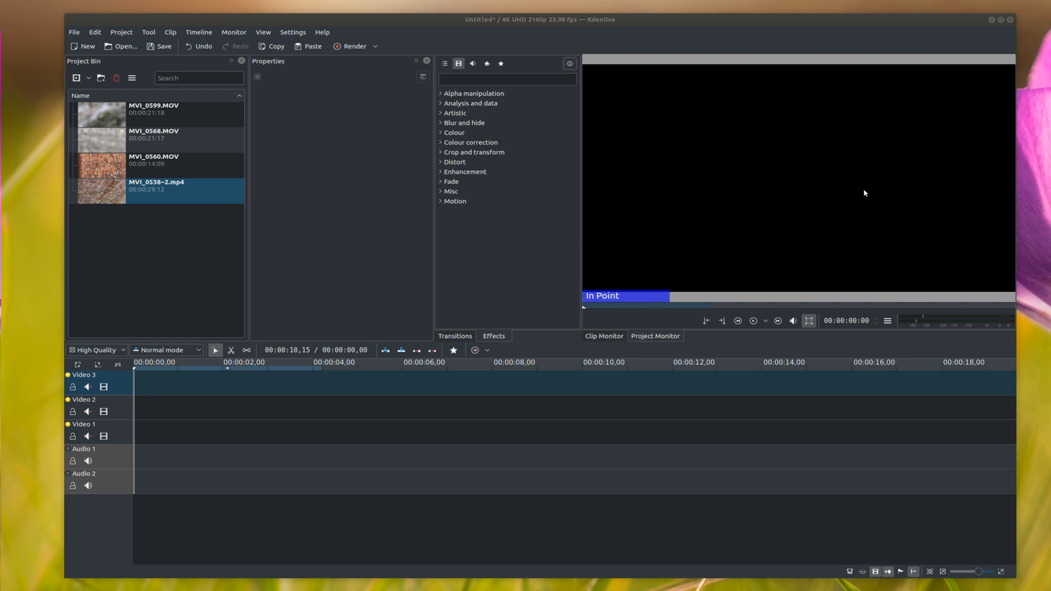
{"action": "mouse_move", "coordinate": [292, 166]}
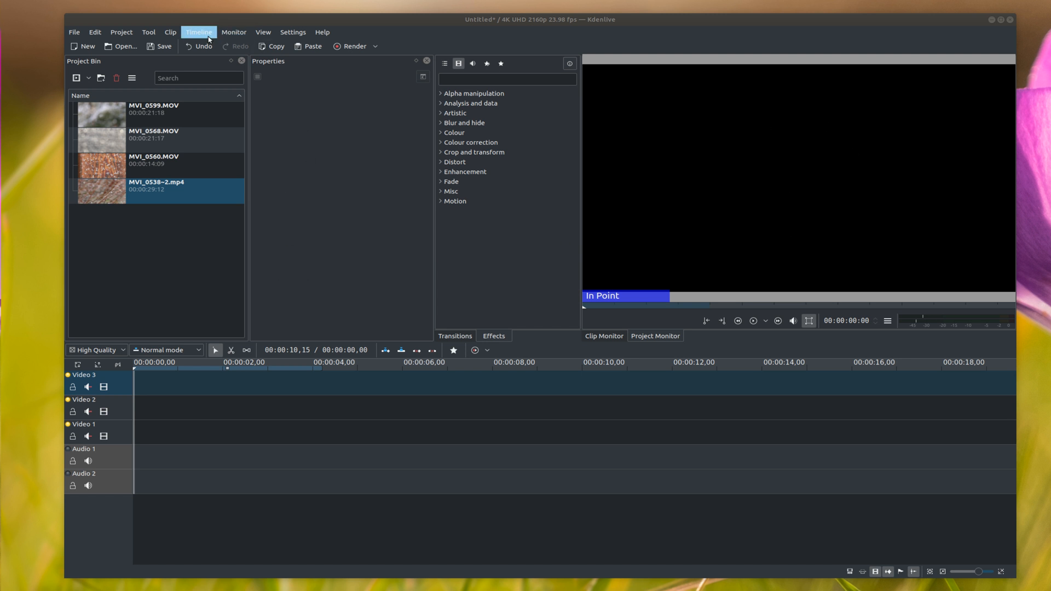
- Insert a new video track Video 4 above Video 3 via Timeline > Tracks
{"action": "left_click", "coordinate": [200, 32]}
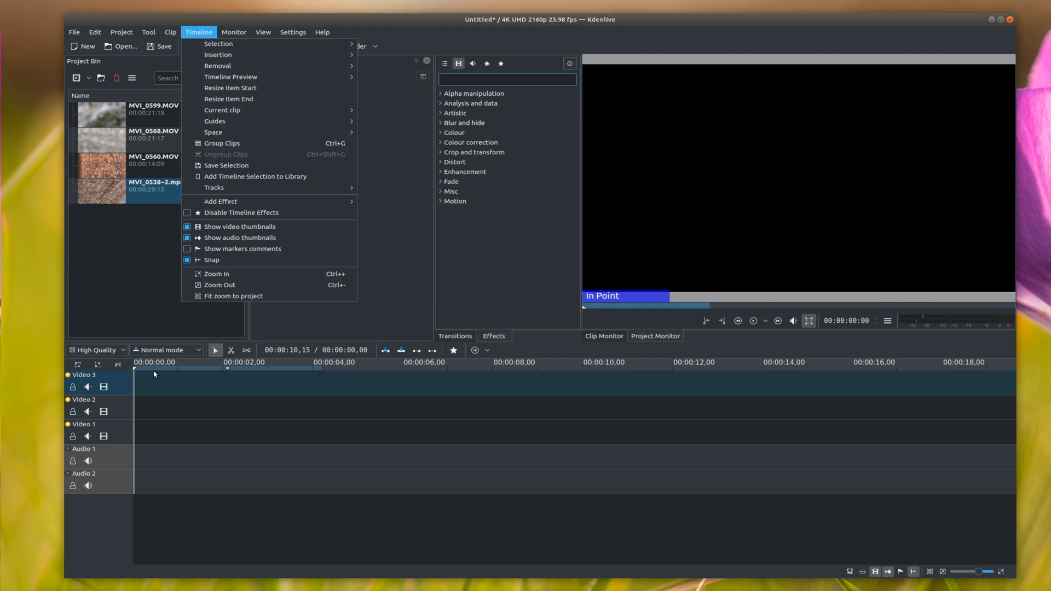
{"action": "mouse_move", "coordinate": [219, 202]}
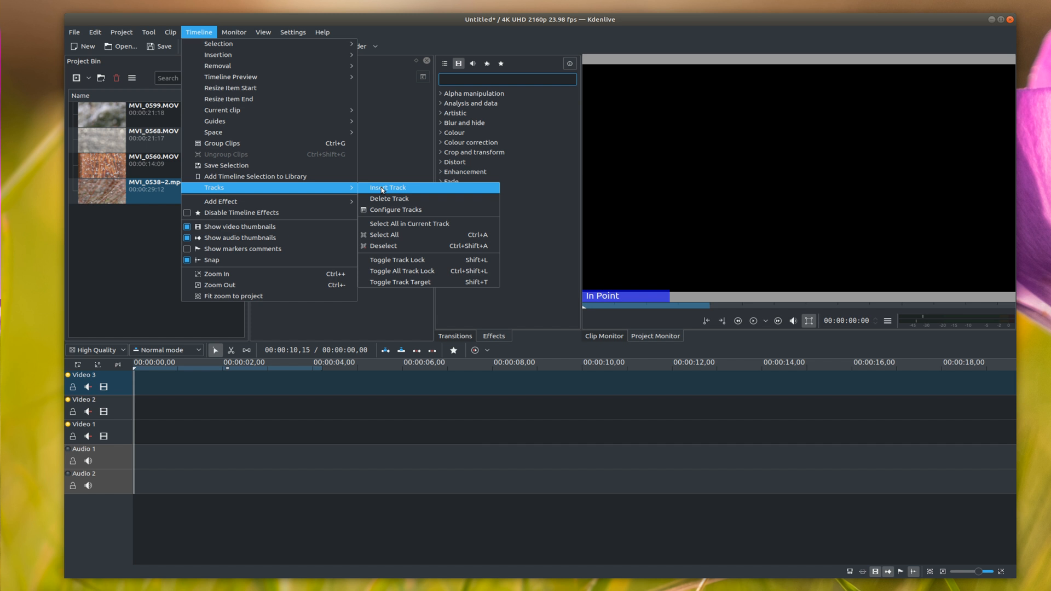
{"action": "left_click", "coordinate": [386, 187]}
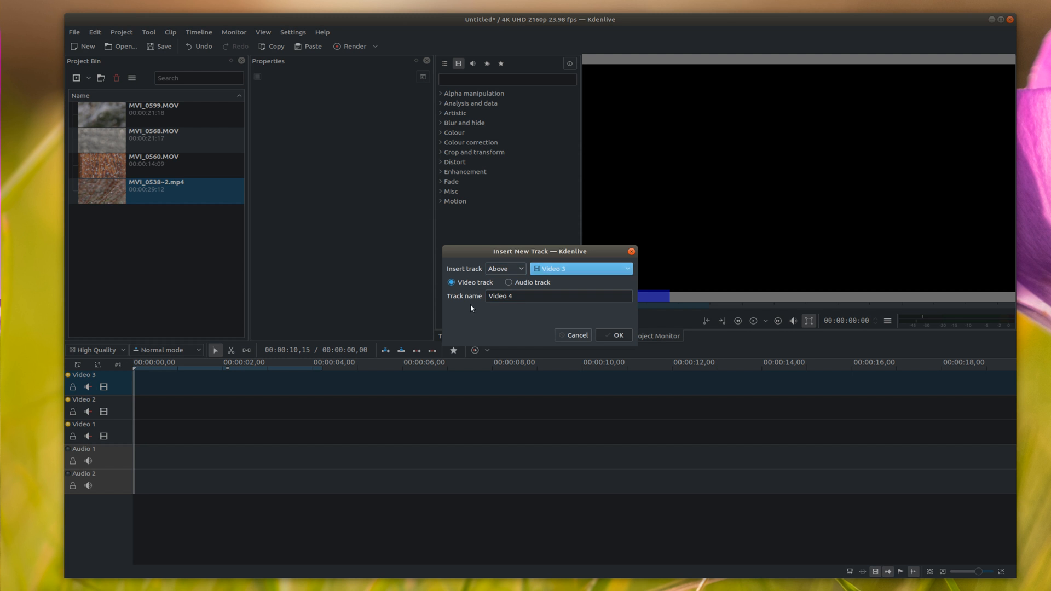
{"action": "left_click", "coordinate": [612, 335]}
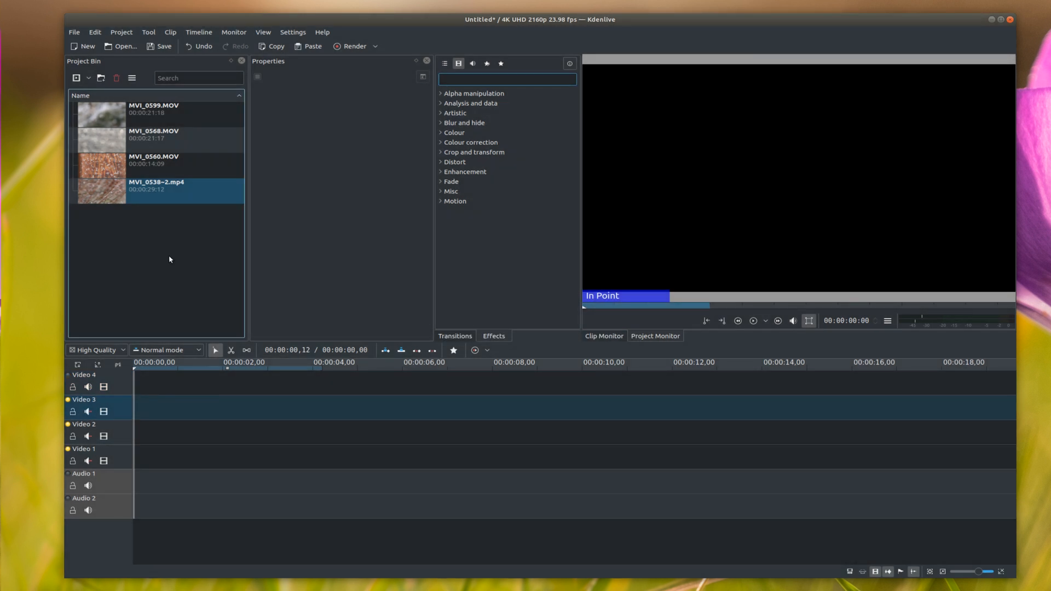
- Place MVI_0599.MOV on Video 4, MVI_0568.MOV on Video 3 and MVI_0538-2.mp4 on Video 1
{"action": "left_click", "coordinate": [154, 108]}
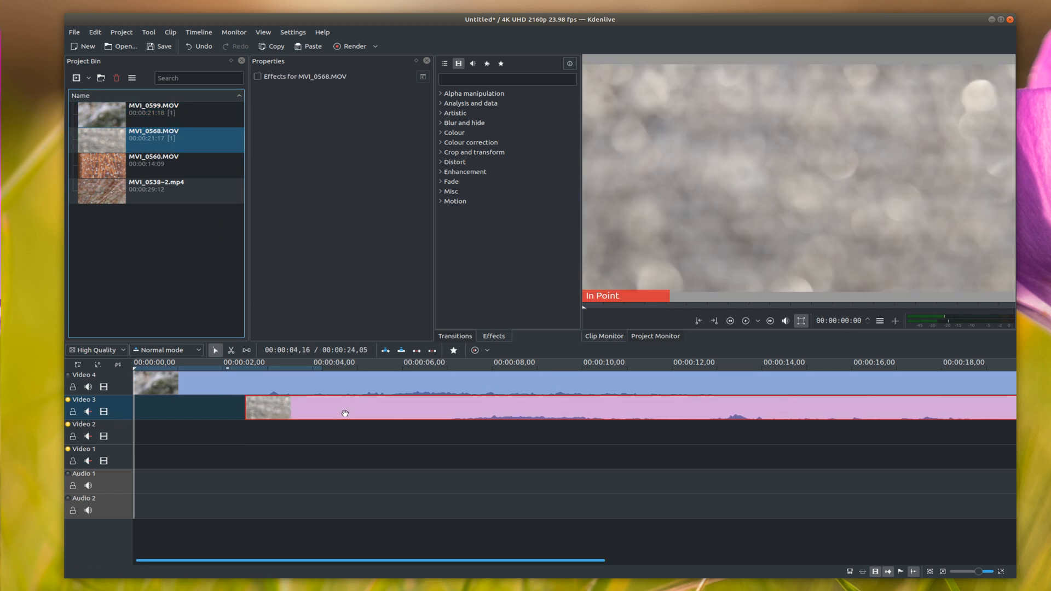
{"action": "left_click", "coordinate": [157, 165]}
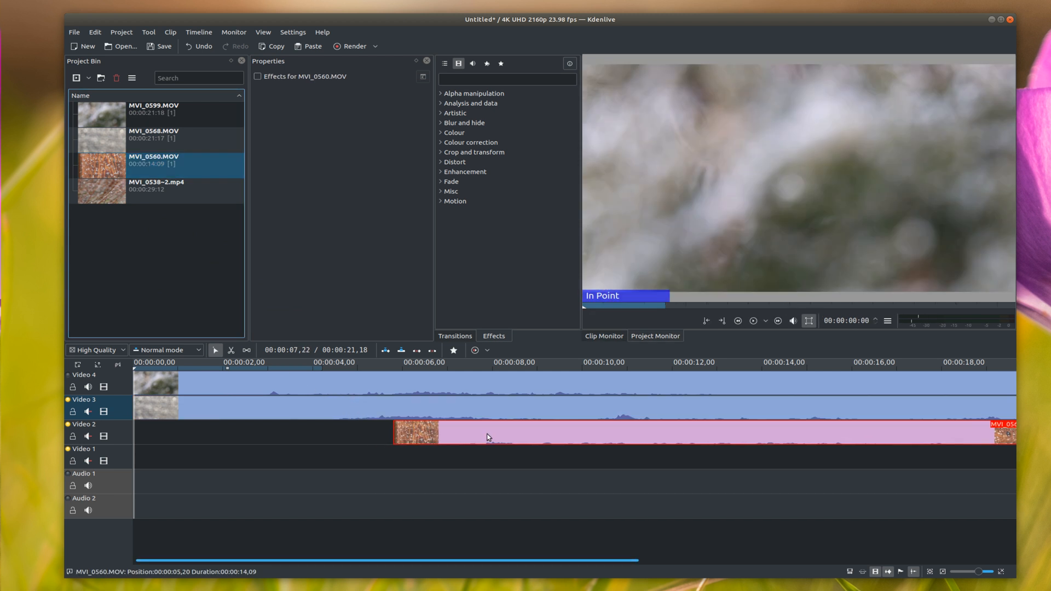
{"action": "left_click", "coordinate": [155, 186]}
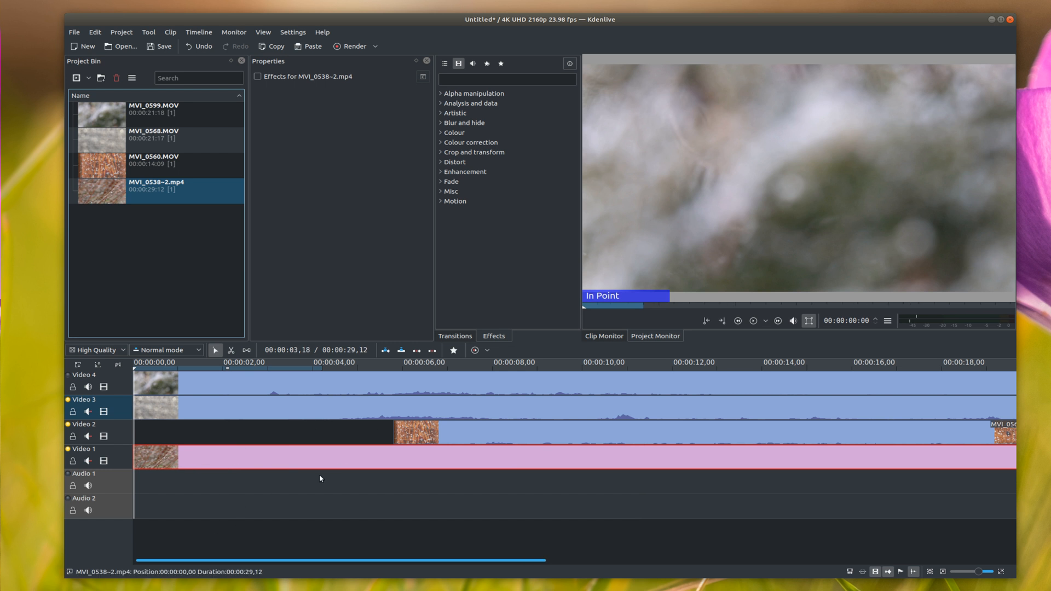
- Select all timeline clips and adjust them before the crash and File Recovery prompt
{"action": "left_click", "coordinate": [406, 386]}
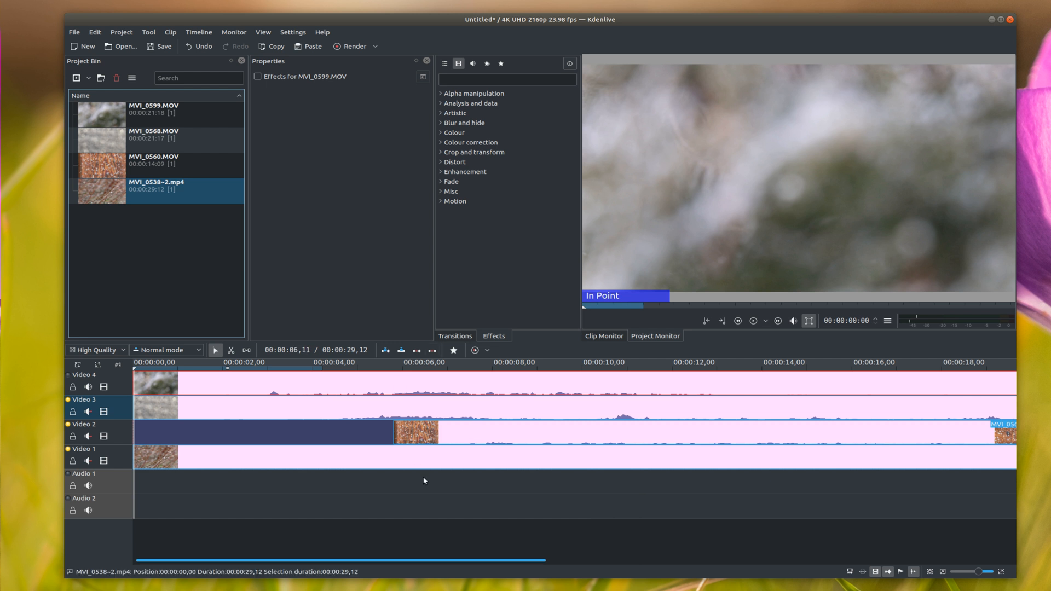
{"action": "left_click", "coordinate": [231, 350]}
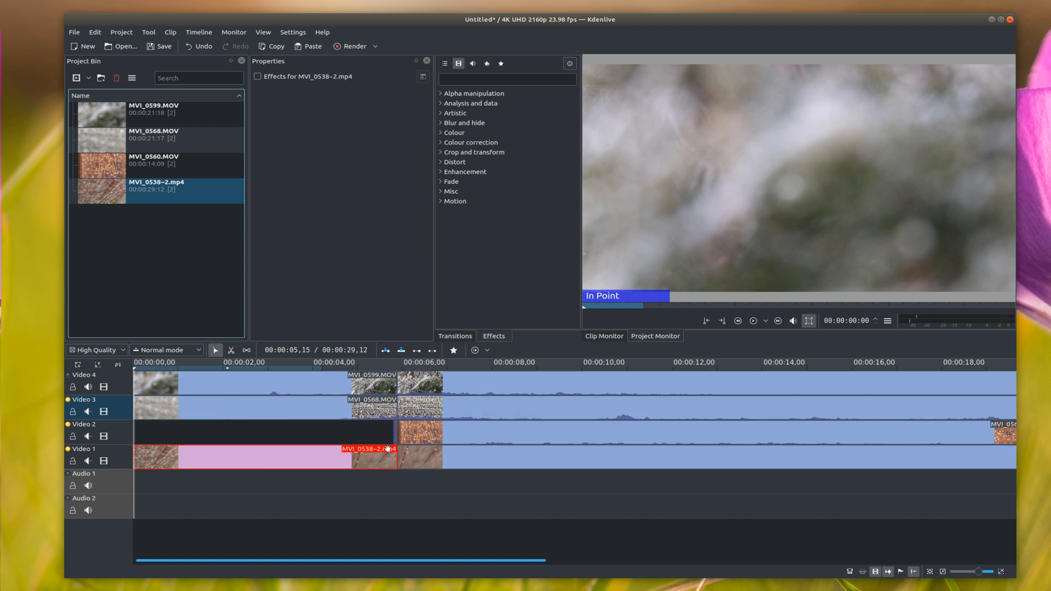
{"action": "left_click", "coordinate": [268, 432]}
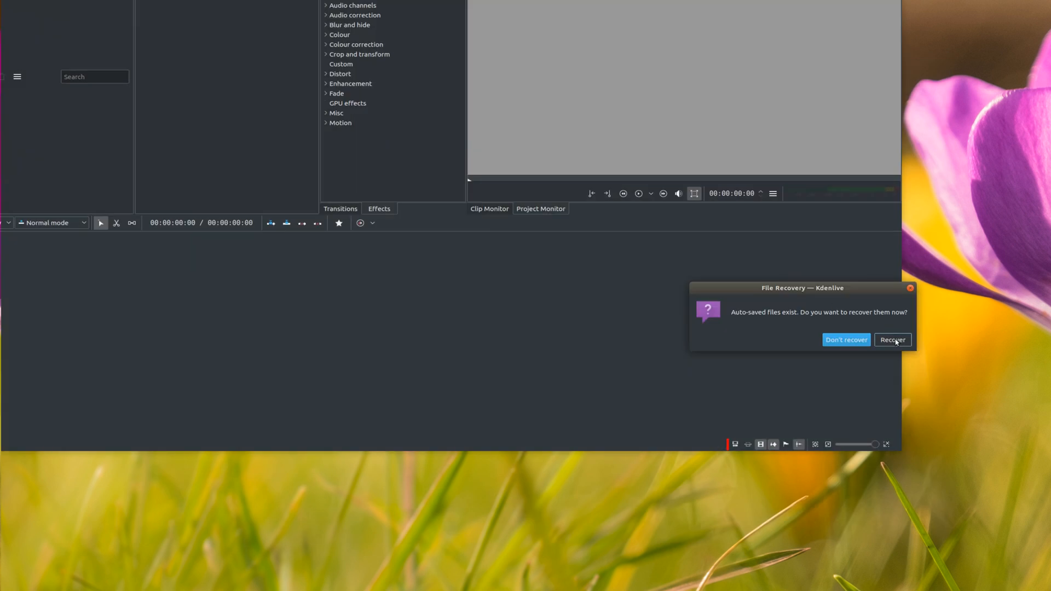
- Recover the auto-saved project, restoring the four stacked clips
{"action": "left_click", "coordinate": [891, 340]}
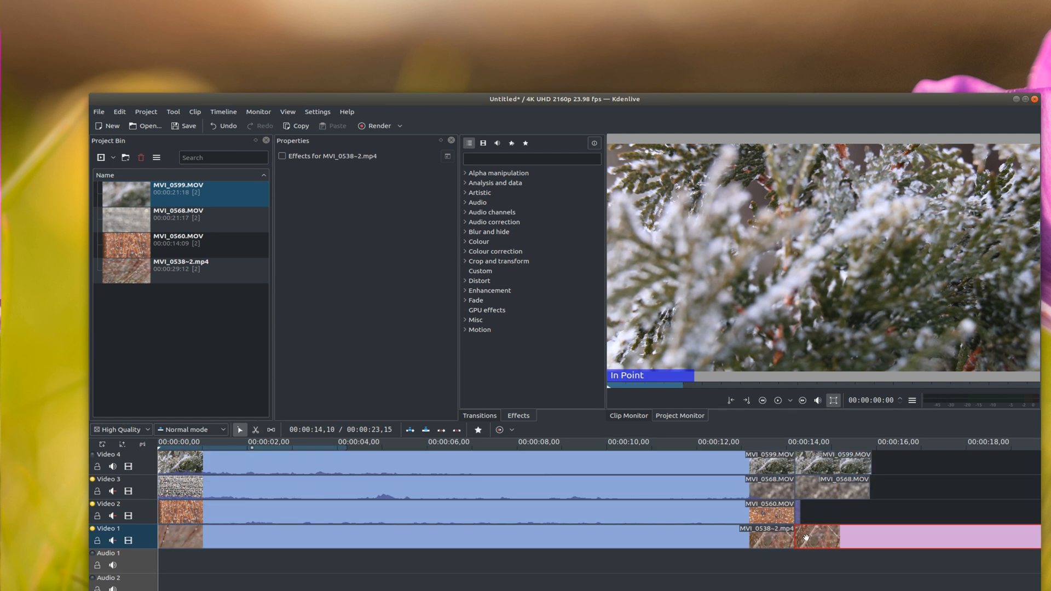
{"action": "left_click", "coordinate": [831, 462]}
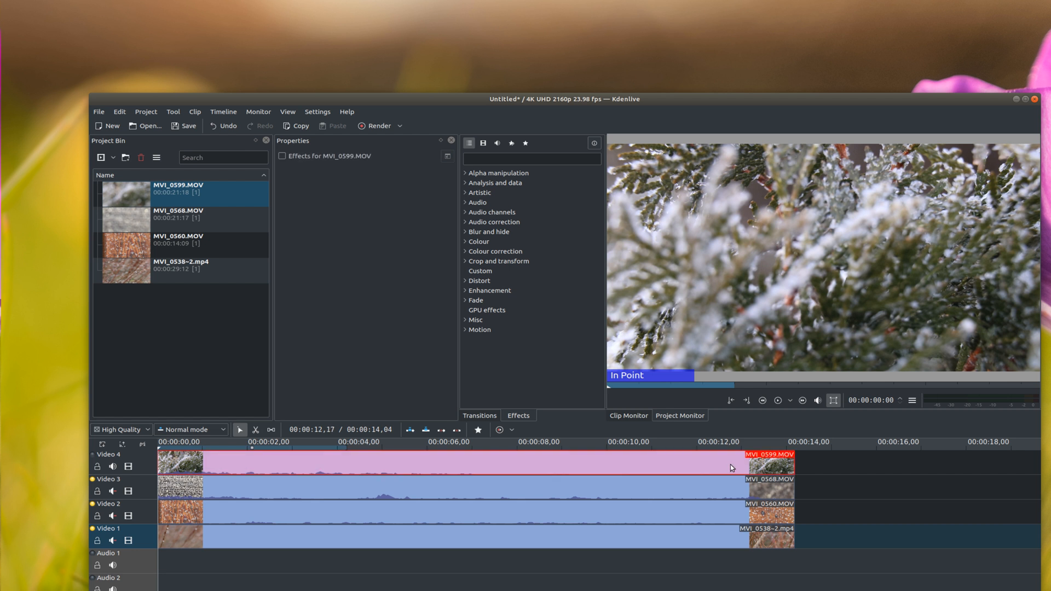
{"action": "left_click", "coordinate": [379, 459]}
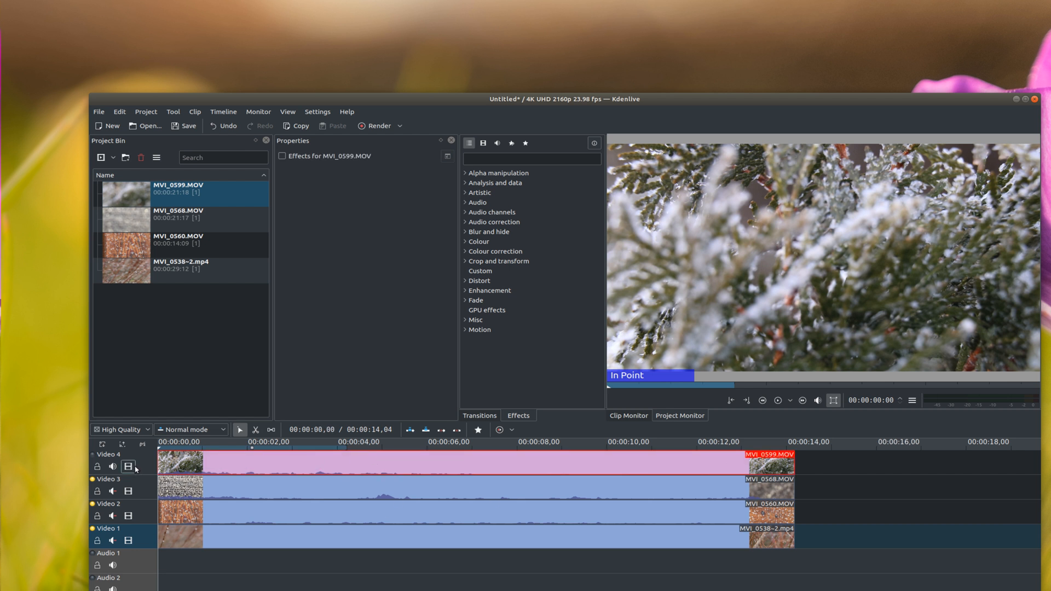
{"action": "mouse_move", "coordinate": [128, 467]}
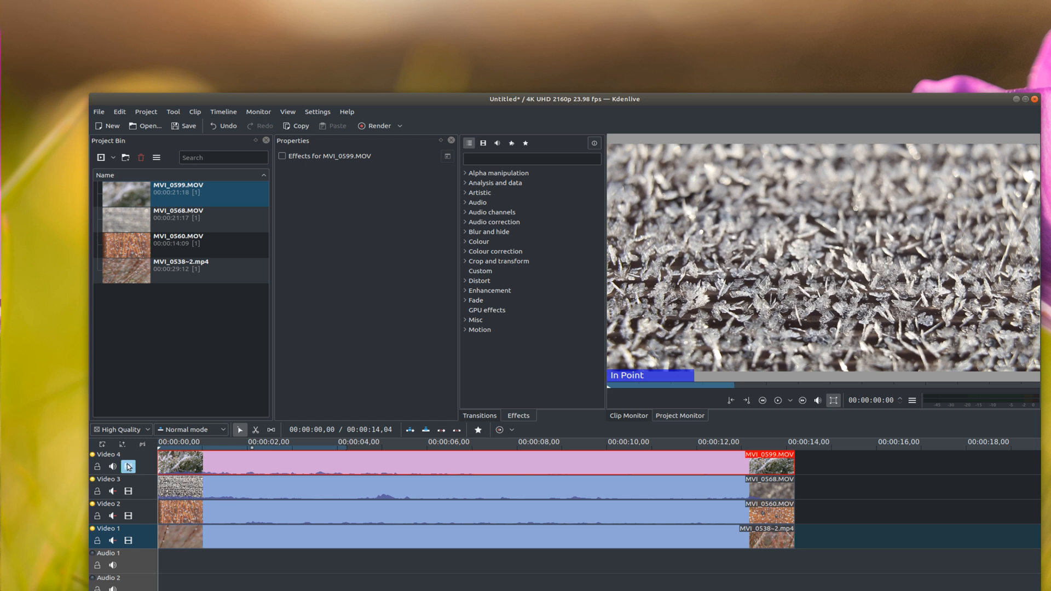
{"action": "left_click", "coordinate": [128, 514]}
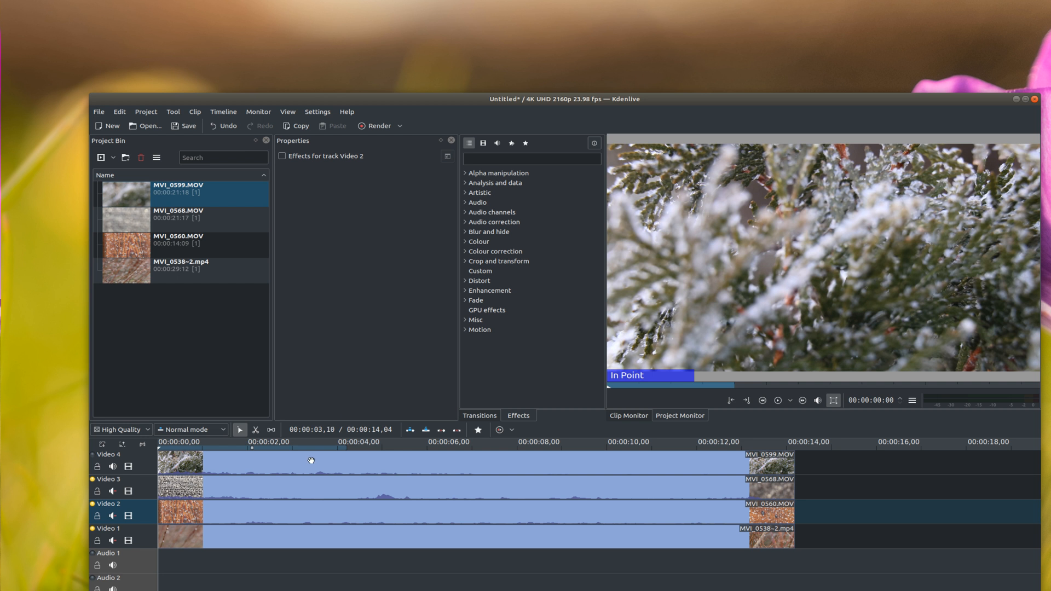
{"action": "left_click", "coordinate": [322, 461]}
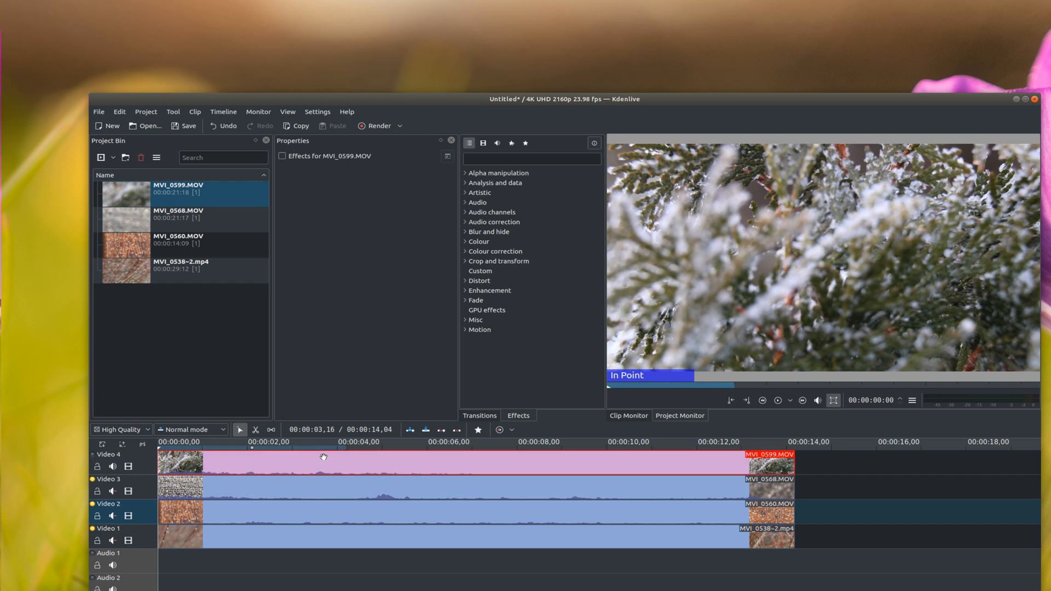
- Add a Composite transition to the Video 4 clip over the track below
{"action": "right_click", "coordinate": [322, 460]}
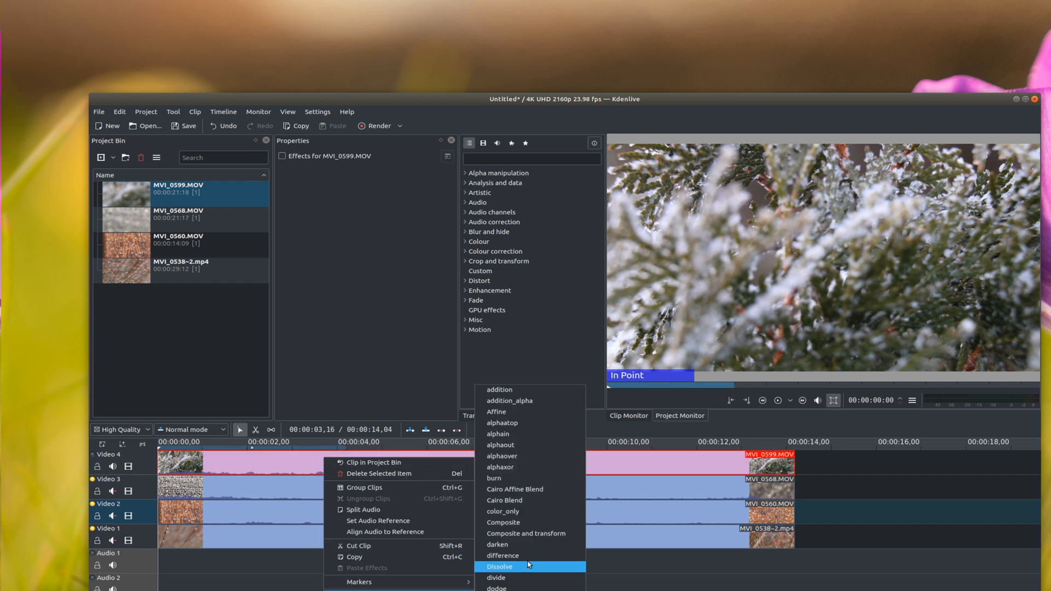
{"action": "mouse_move", "coordinate": [519, 523]}
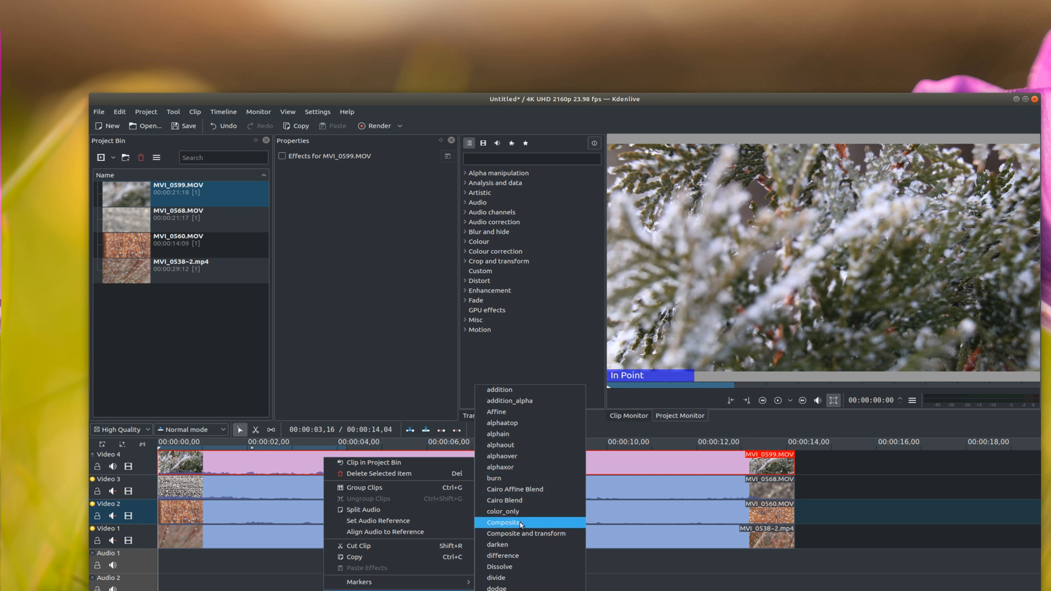
{"action": "left_click", "coordinate": [504, 522]}
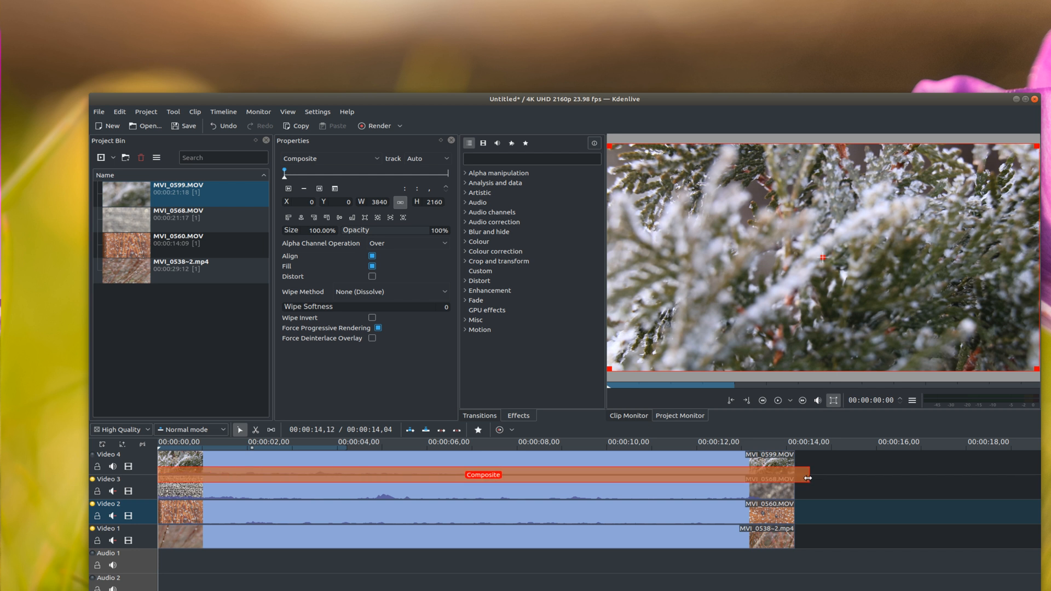
{"action": "left_click", "coordinate": [419, 475]}
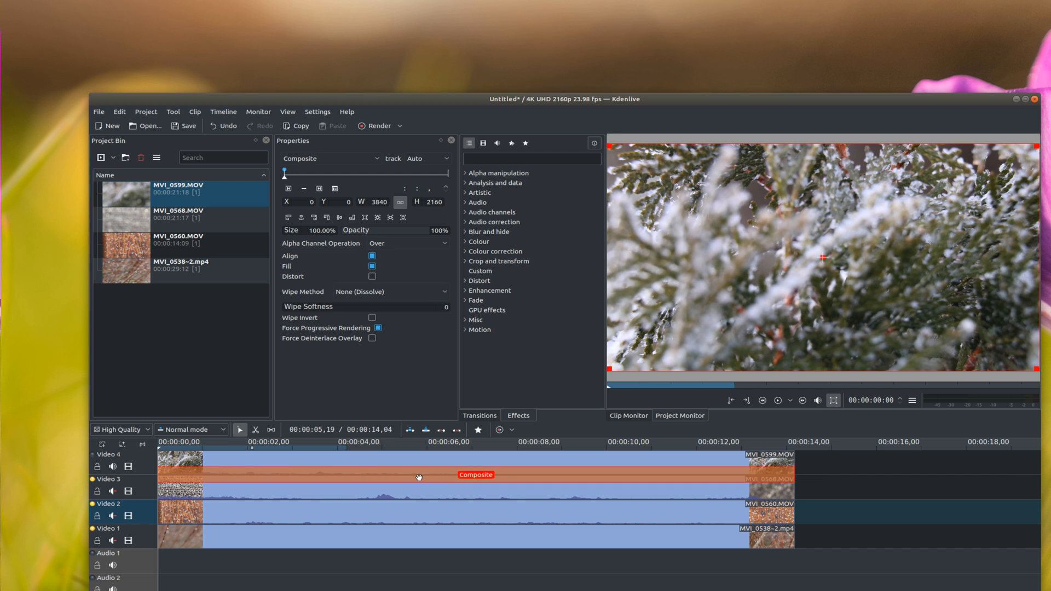
- Add a Composite transition to the next clip down as well
{"action": "right_click", "coordinate": [420, 486]}
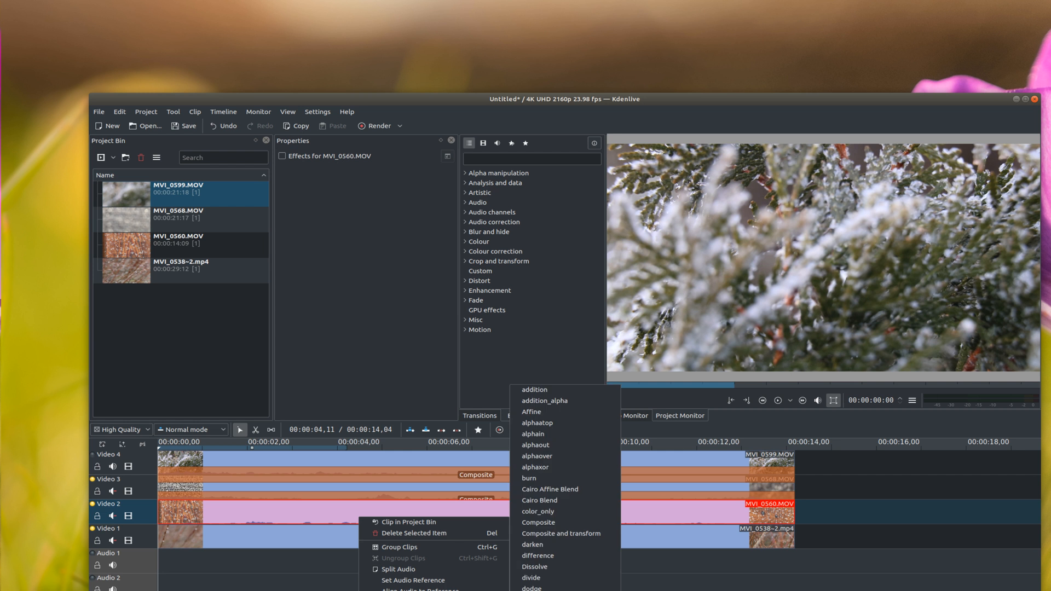
{"action": "left_click", "coordinate": [539, 523]}
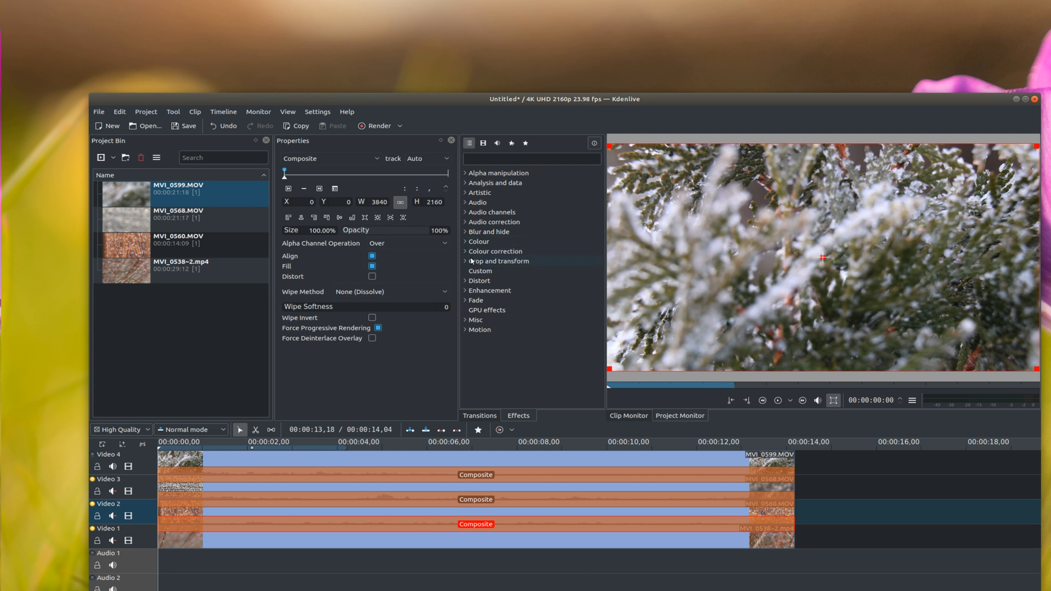
{"action": "mouse_move", "coordinate": [470, 260]}
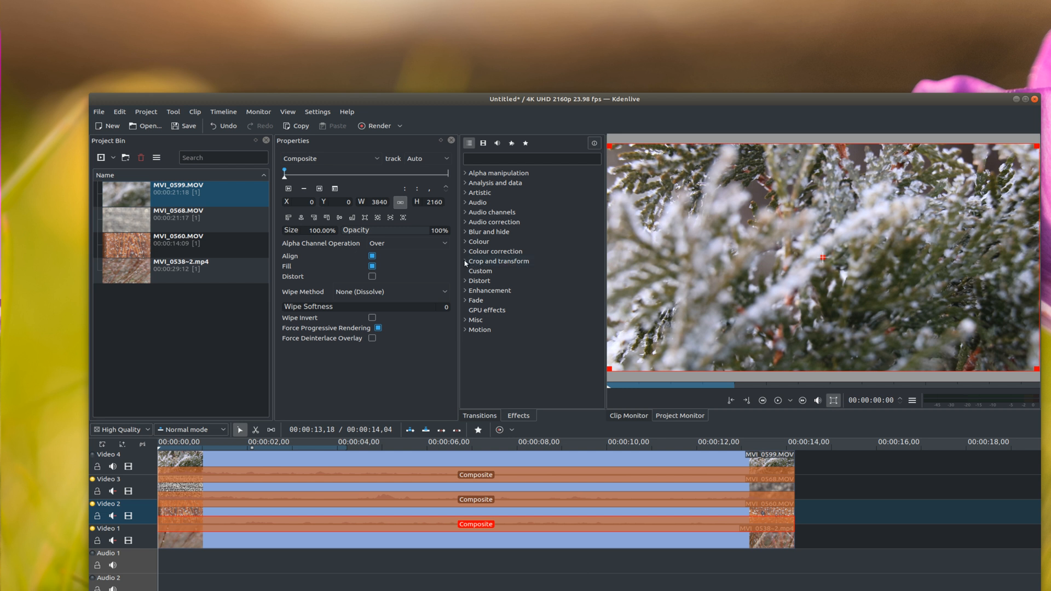
- Expand Crop and transform effects and select the Video 3 clip for Position and Zoom
{"action": "left_click", "coordinate": [499, 260]}
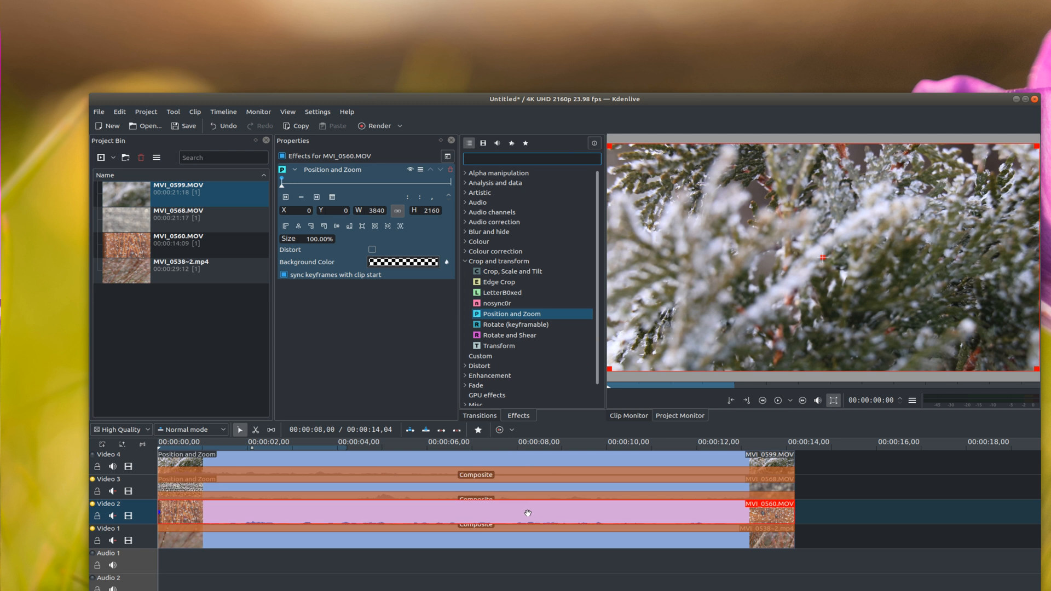
{"action": "left_click", "coordinate": [542, 535]}
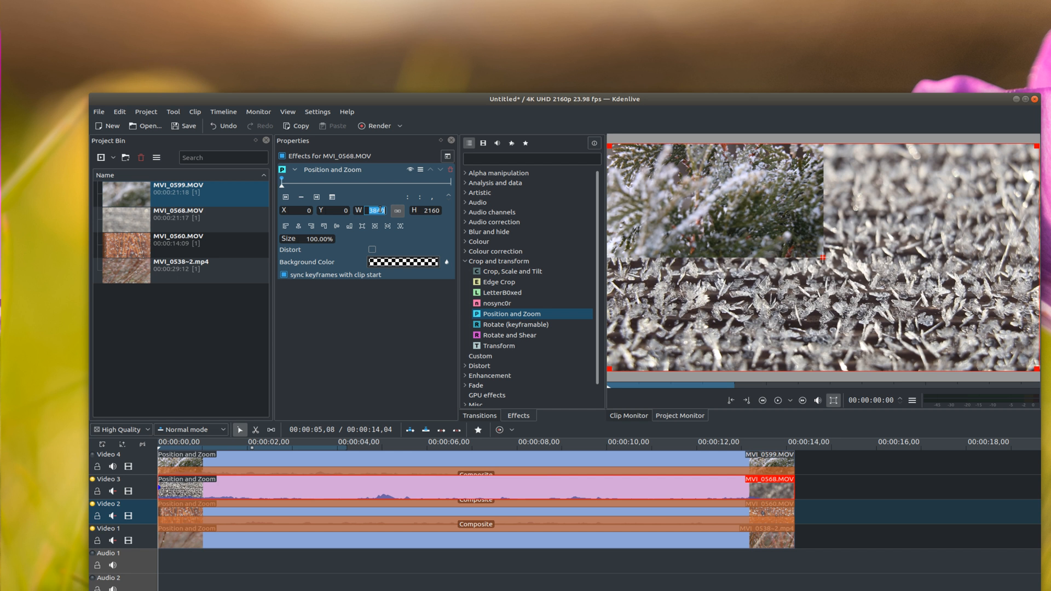
- Set the clip's Position and Zoom width to 1920 for half size
{"action": "type", "text": "1920"}
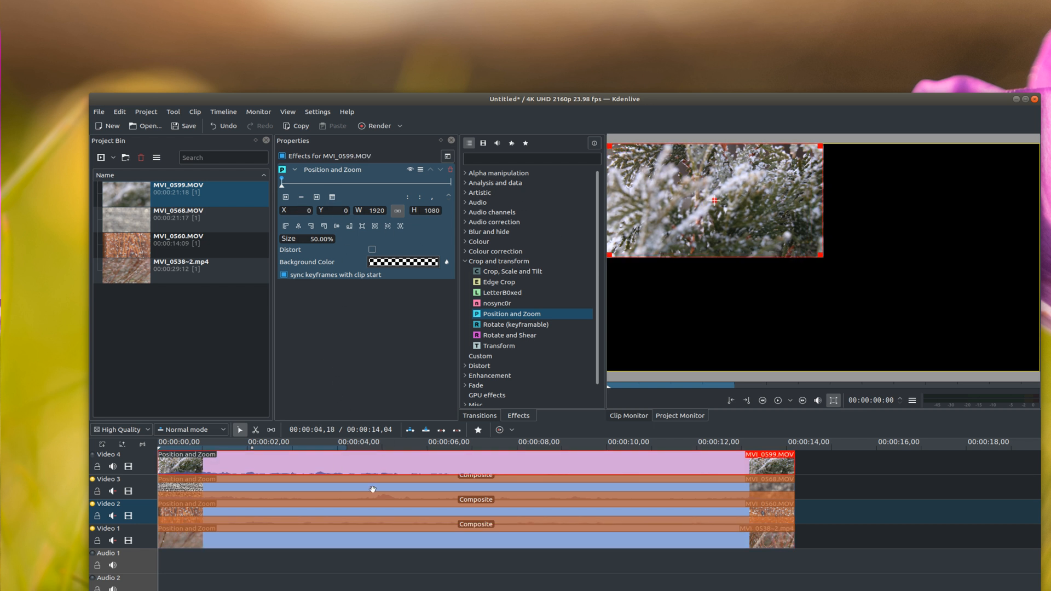
- Select the lower clips and replace their X and Y position values to move them into quadrants
{"action": "left_click", "coordinate": [369, 479]}
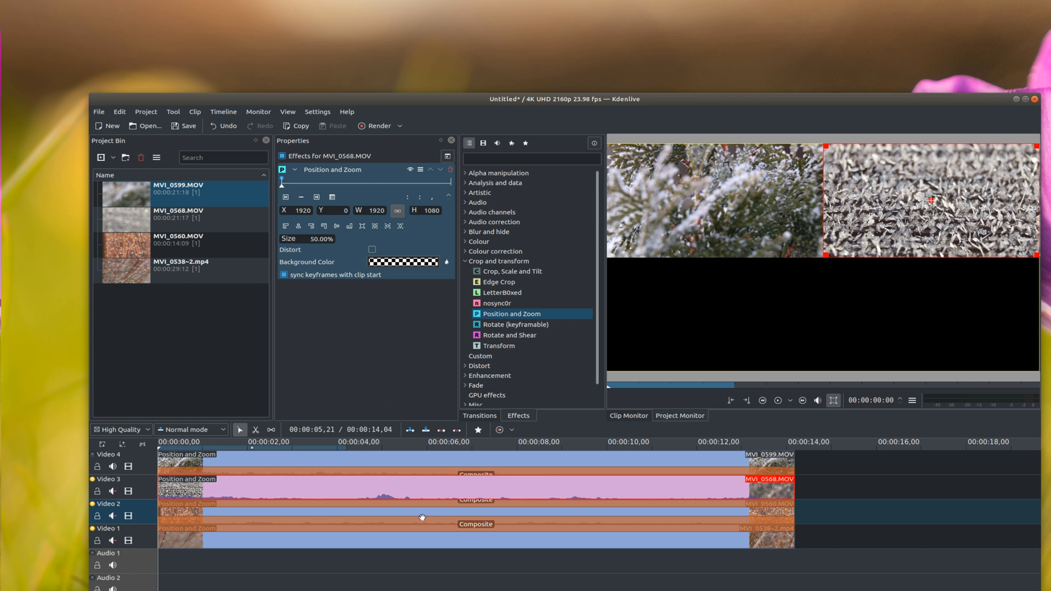
{"action": "left_click", "coordinate": [402, 513]}
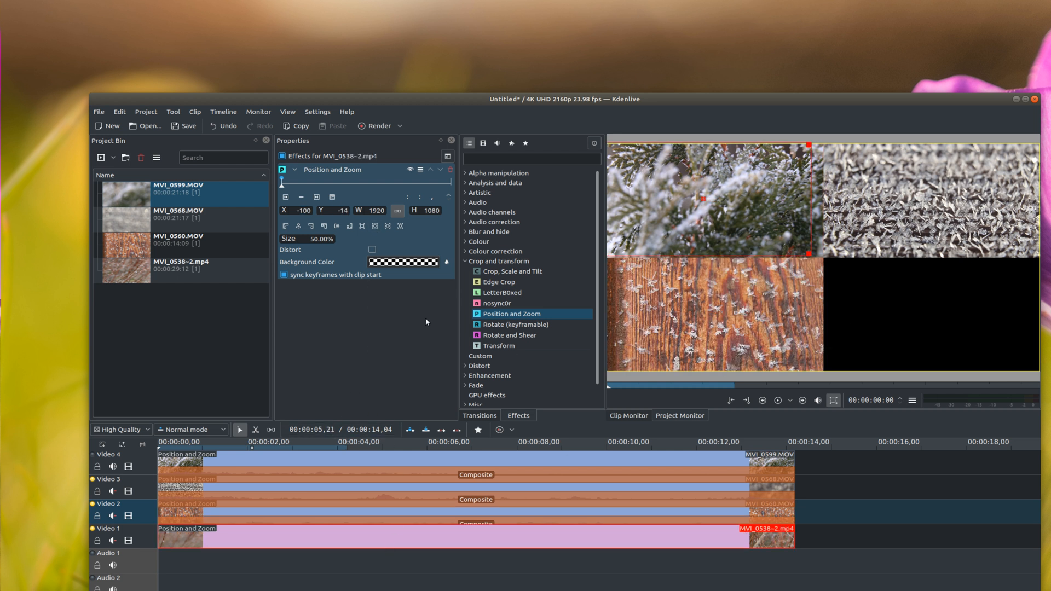
{"action": "triple_click", "coordinate": [304, 210]}
{"action": "type", "text": "1920"}
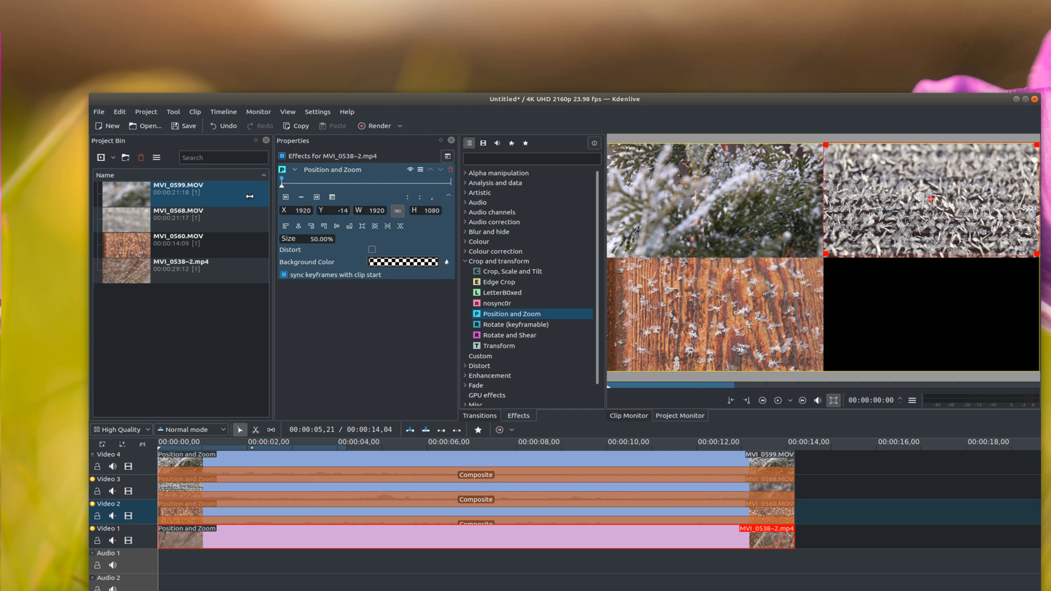
{"action": "triple_click", "coordinate": [342, 211]}
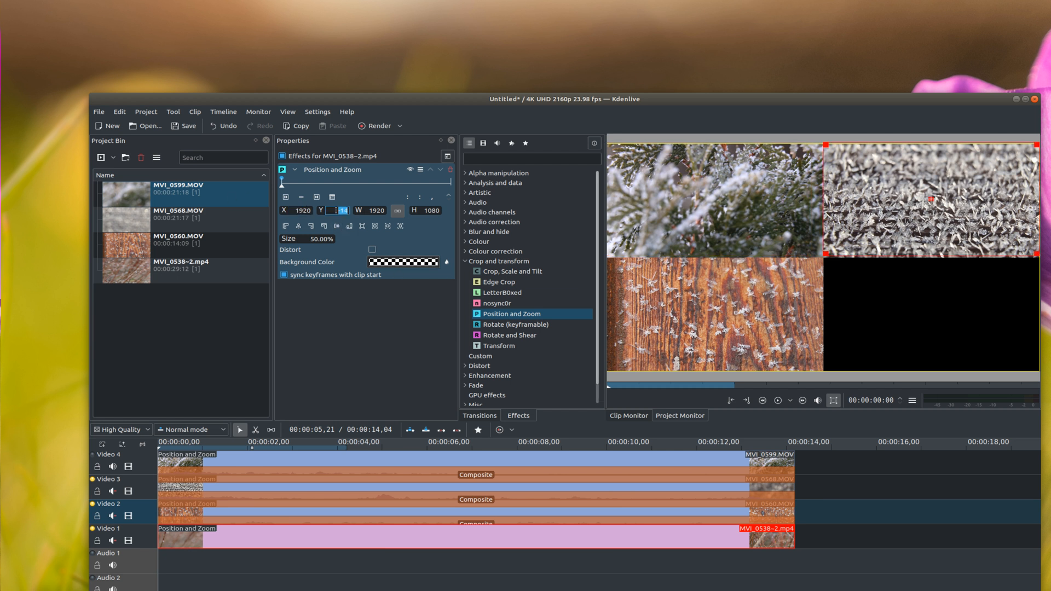